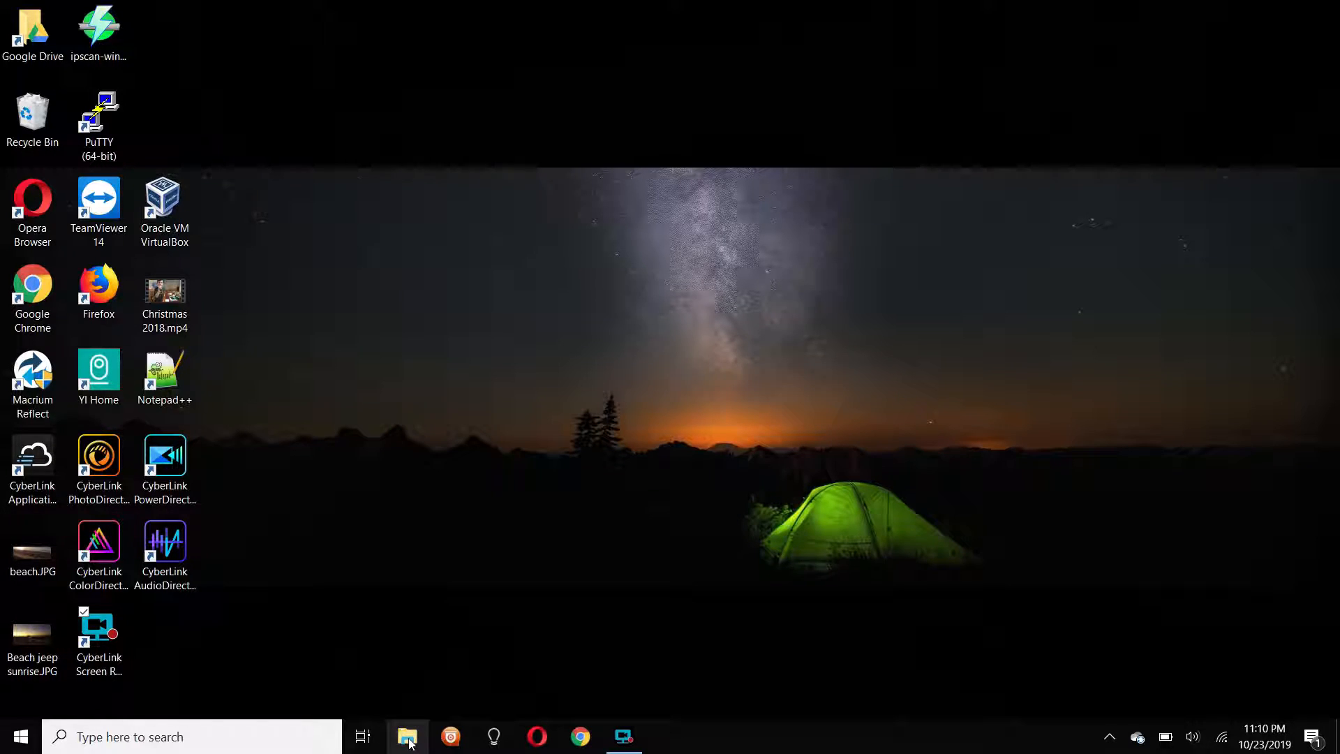
mouse_move(415, 711)
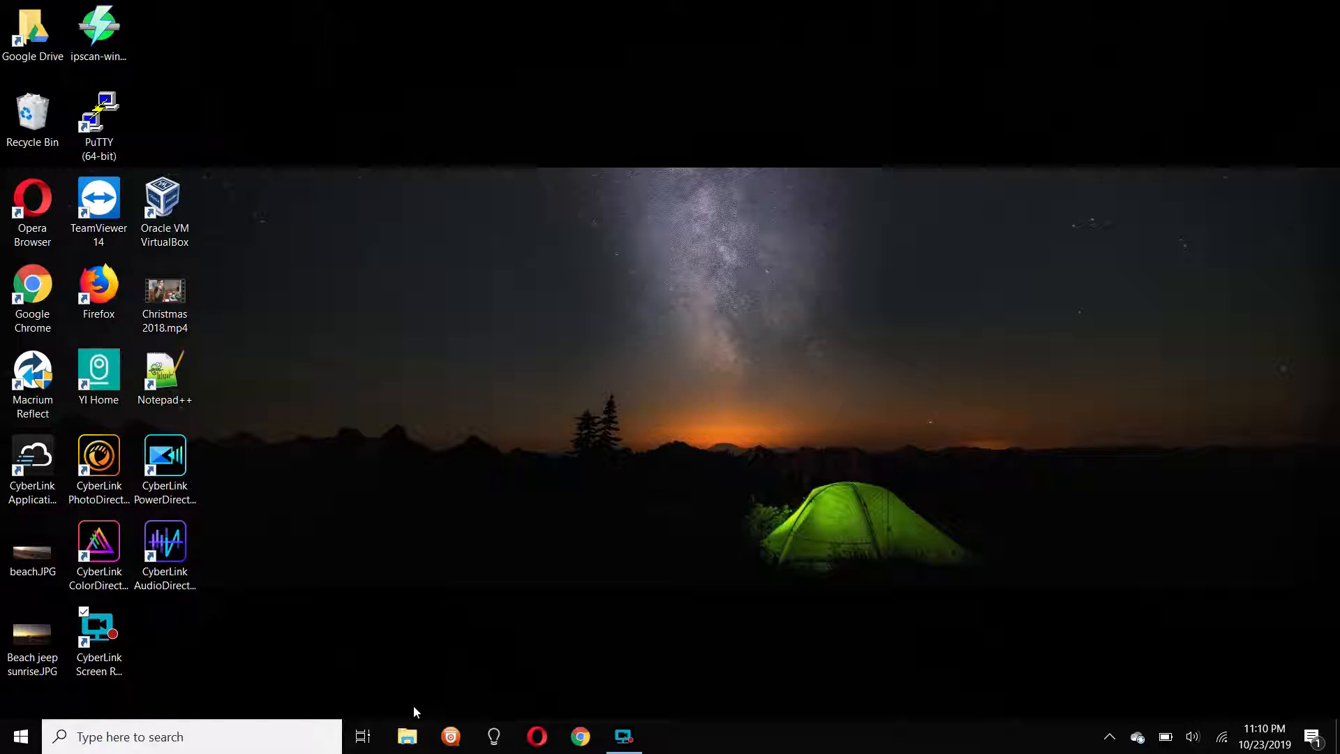
- Launch File Explorer from the taskbar, landing on Quick access
left_click(408, 735)
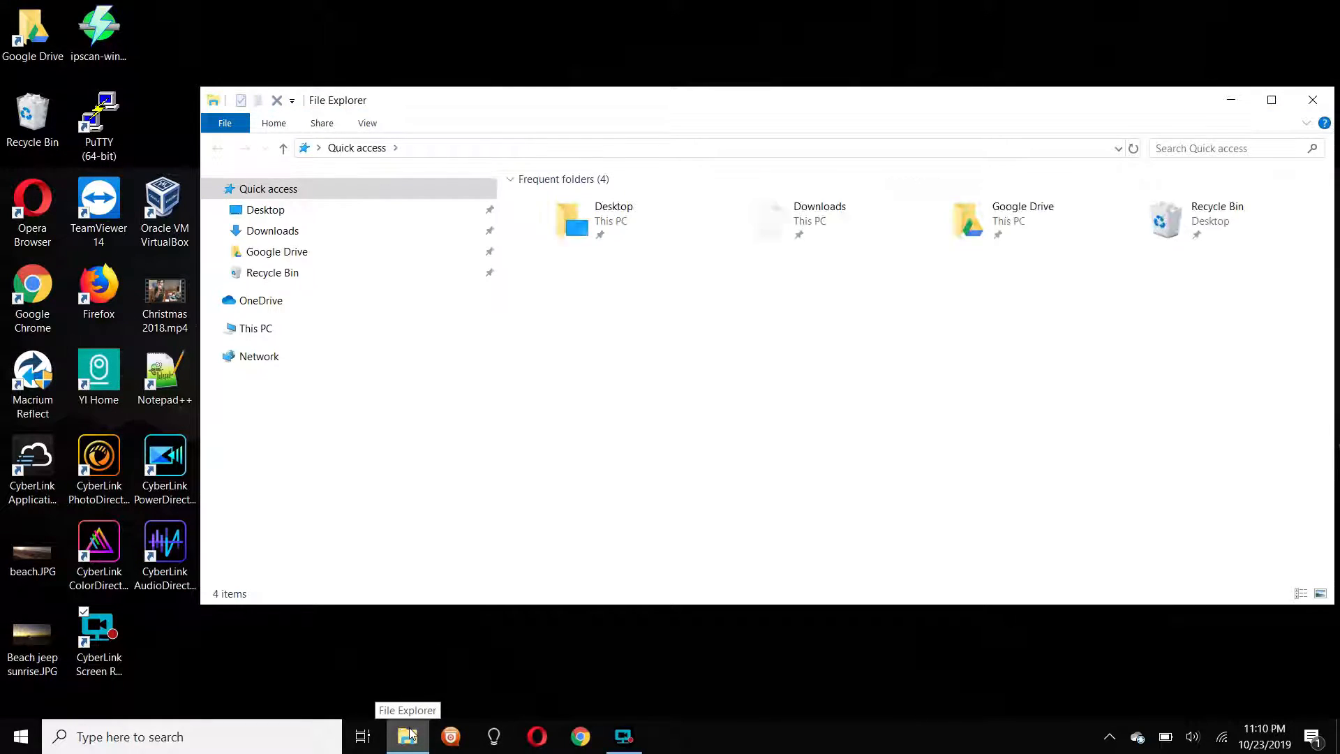
- Expand This PC in the navigation pane and bring up the Windows (C:) context menu
left_click(254, 328)
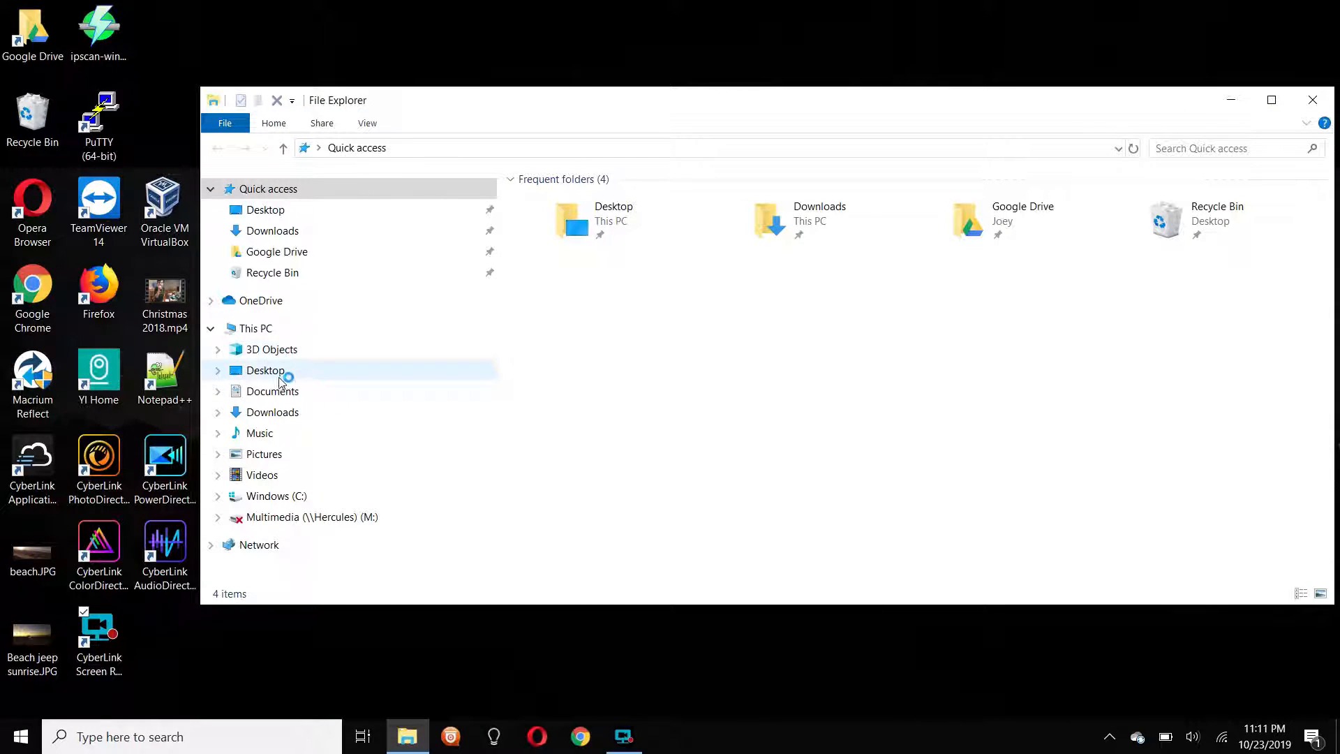
mouse_move(276, 503)
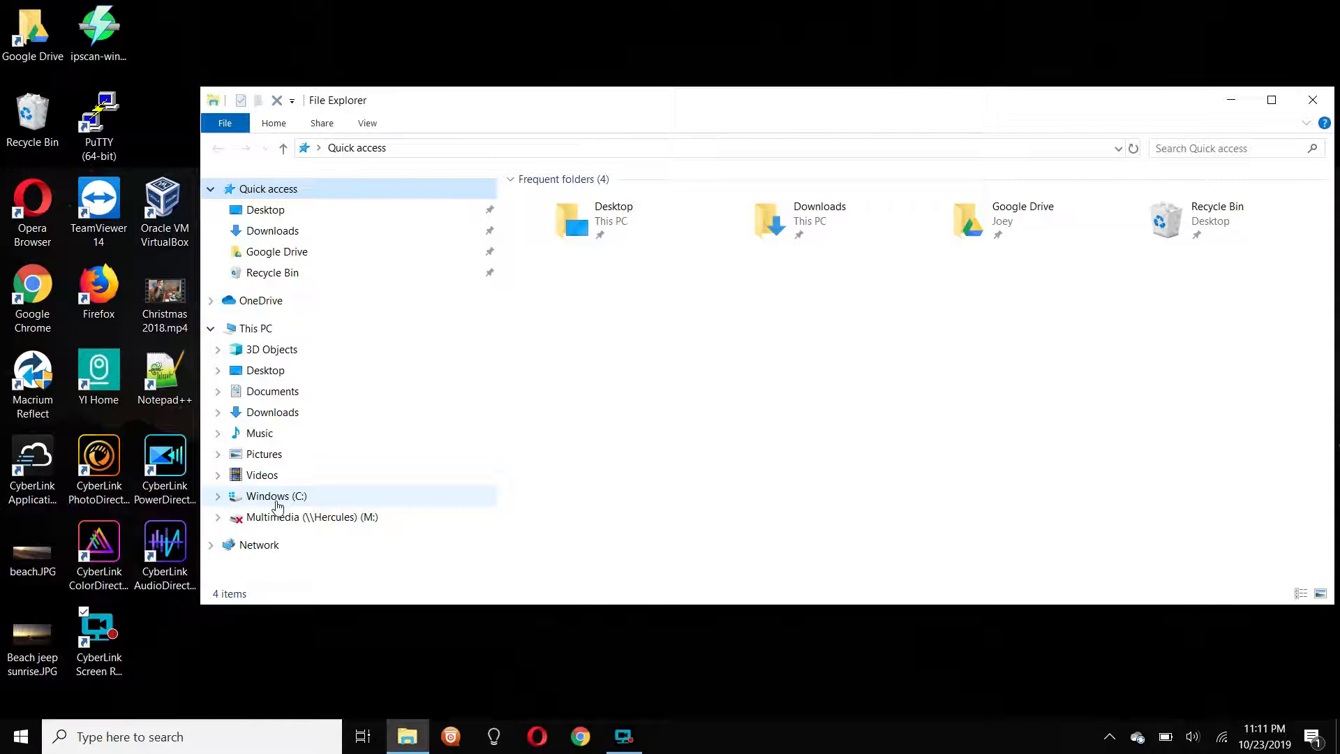
right_click(275, 496)
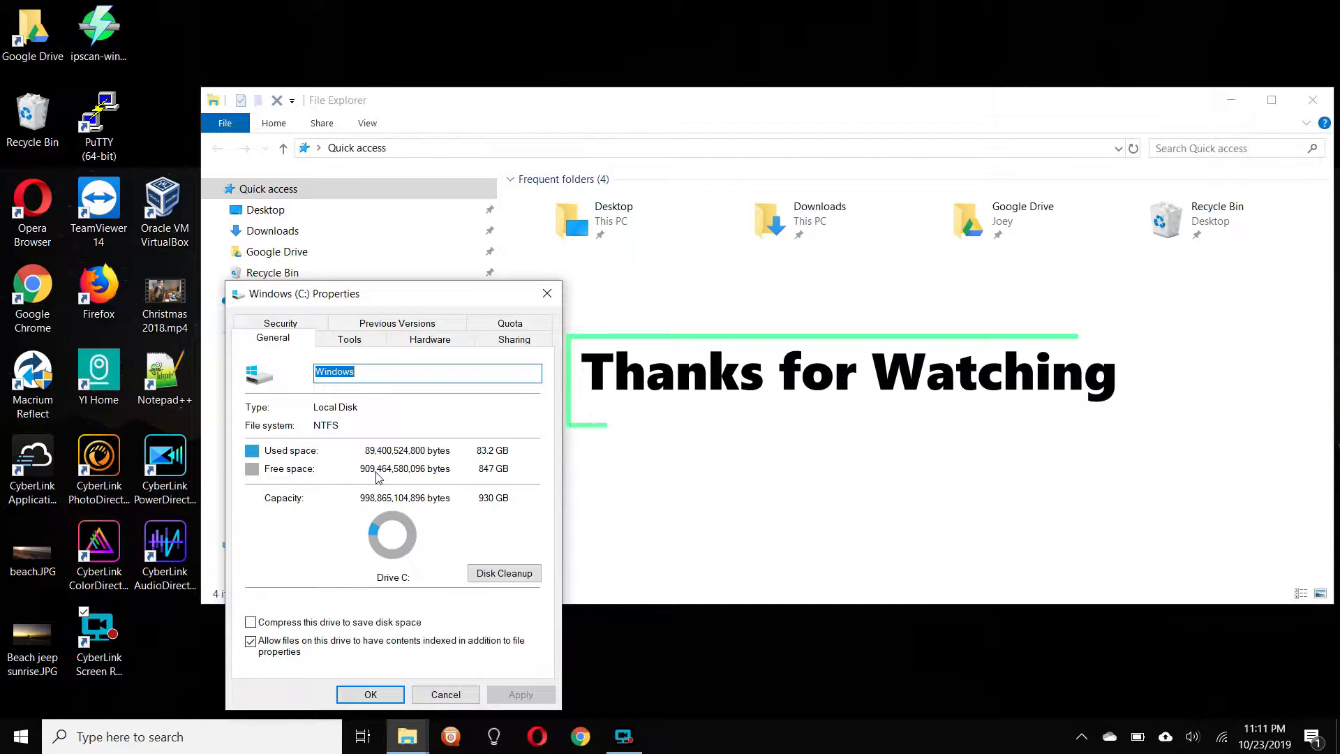
- Confirm the Windows (C:) General properties (930 GB, 847 GB free) and dismiss with OK
left_click(370, 694)
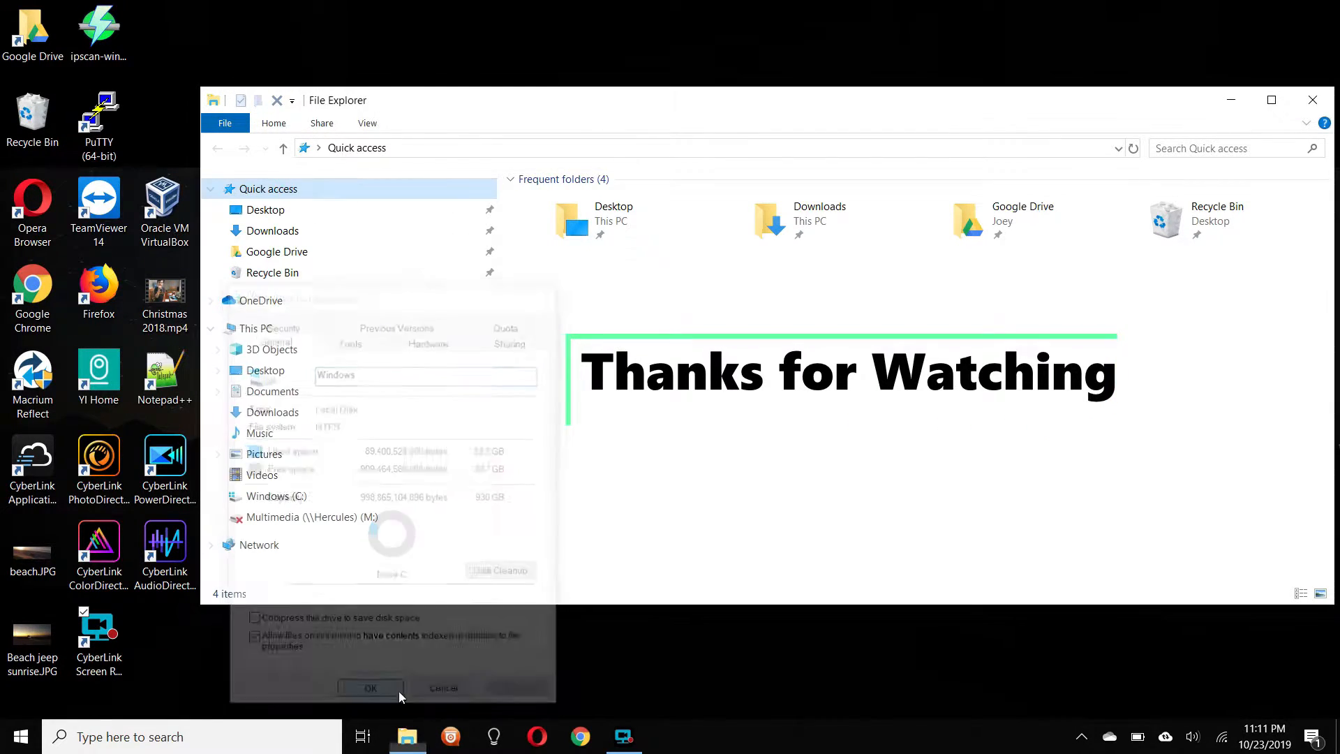